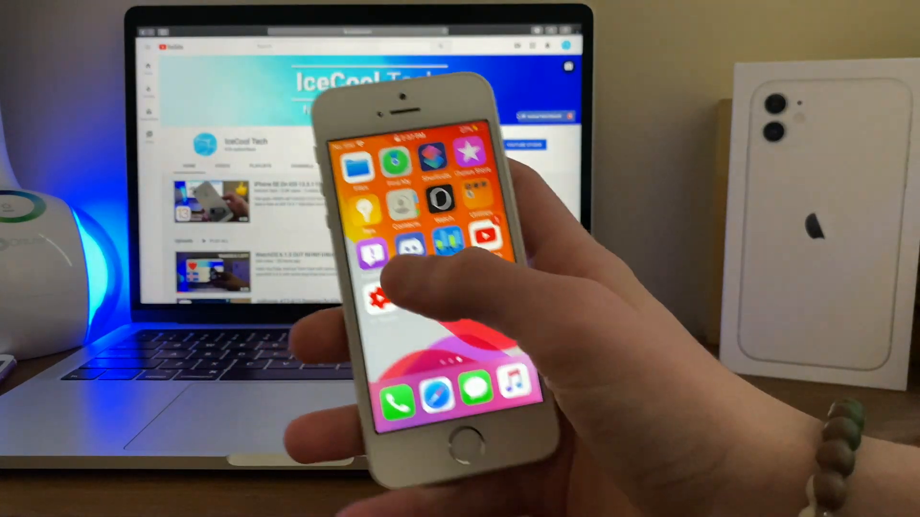
Swipe from the second apps page back to the first page showing Calendar, Photos and Settings
{"action": "left_click", "coordinate": [381, 291]}
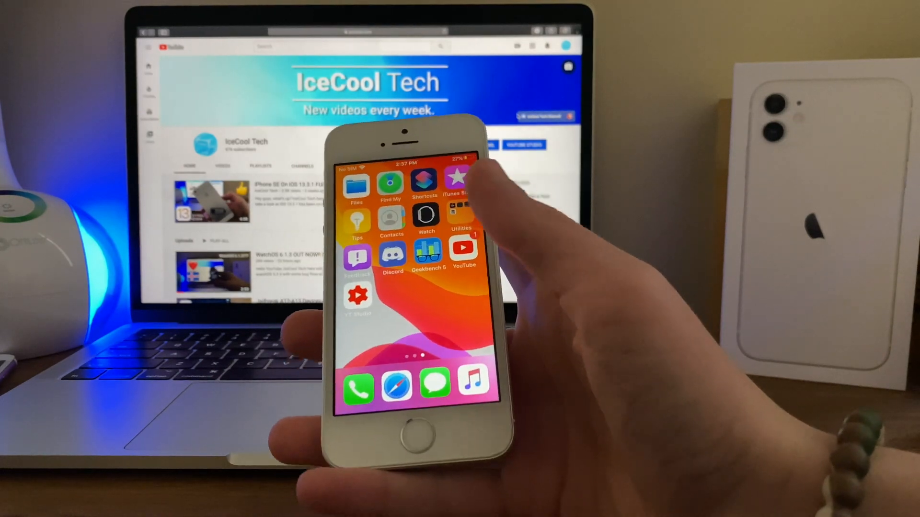
{"action": "scroll", "scroll_direction": "right", "scroll_amount": 3}
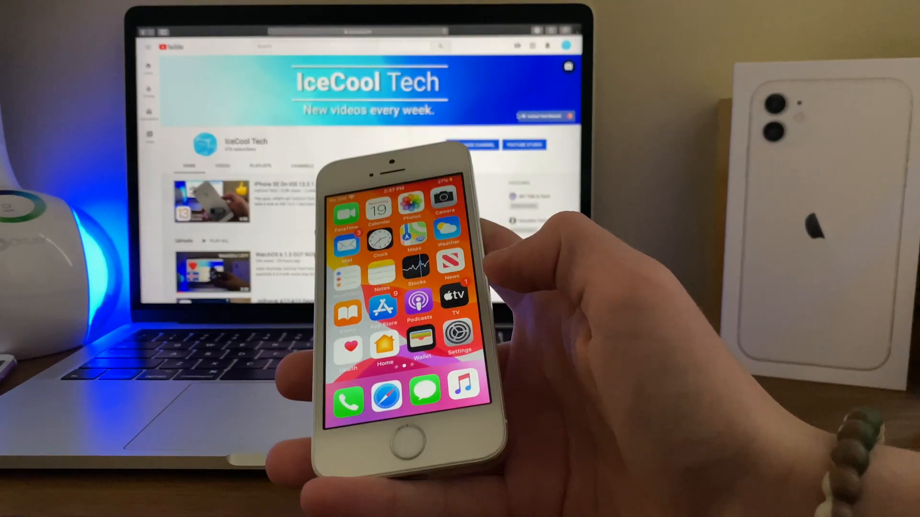